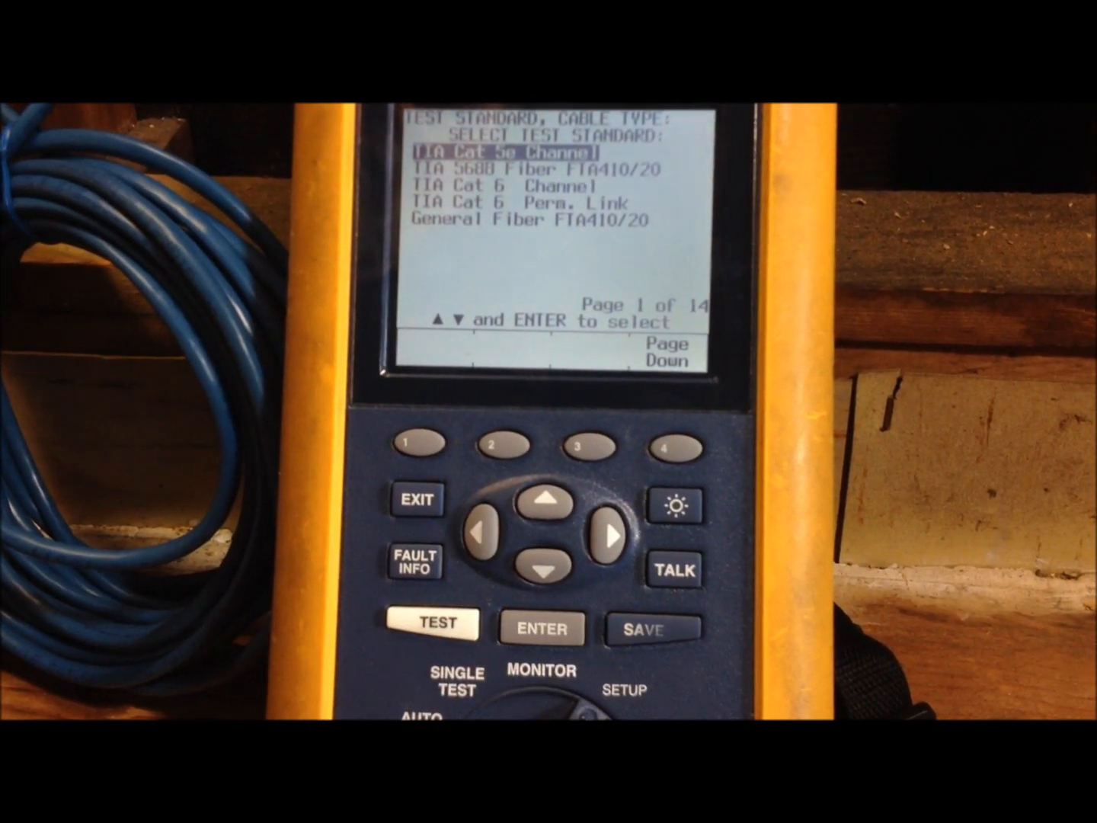
- Select the TIA Cat 5e Channel standard and UTP 100 Ohm Cat 5e cable type
click(540, 628)
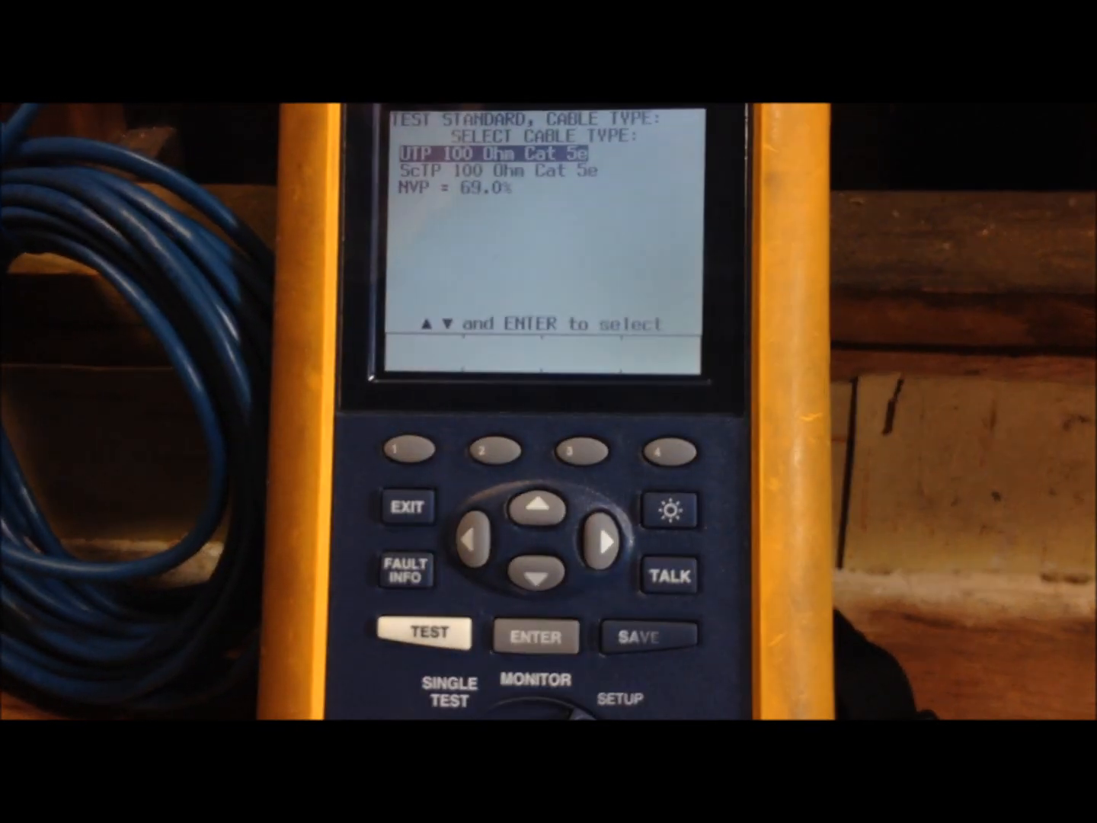
click(534, 636)
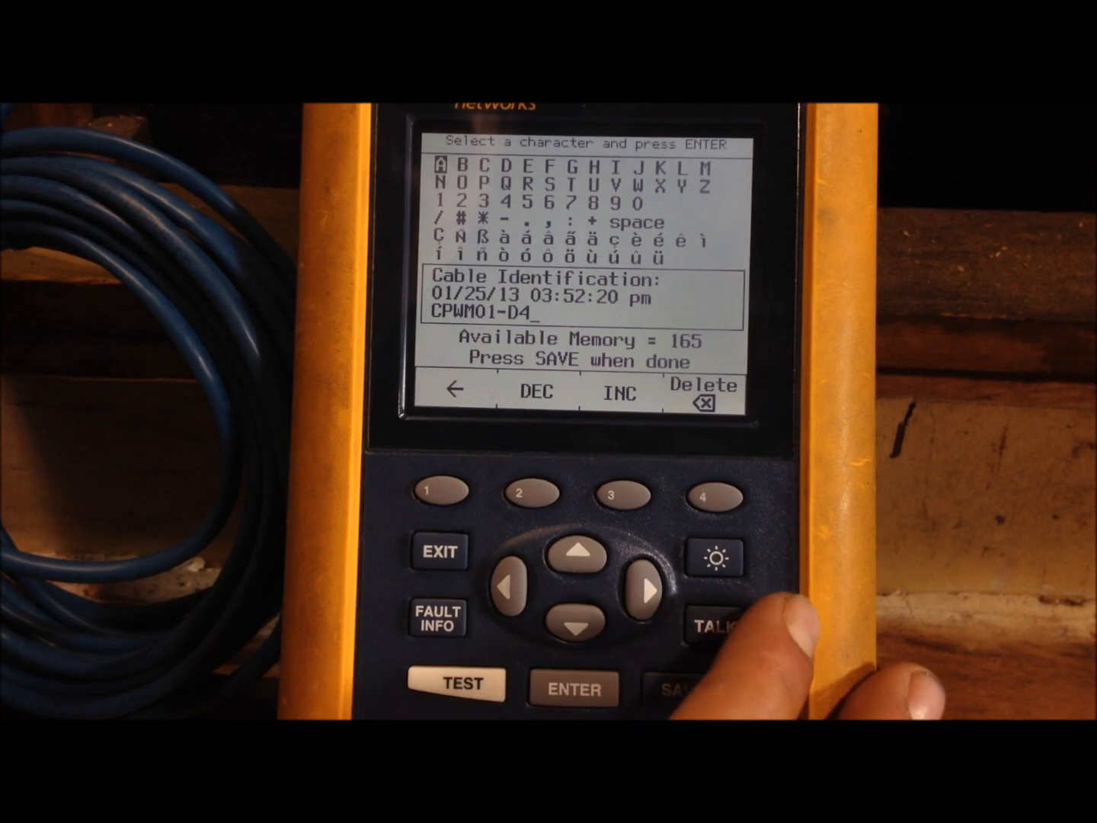
- Change the cable ID's last character to make CPWM01-D1, then save the result
click(705, 385)
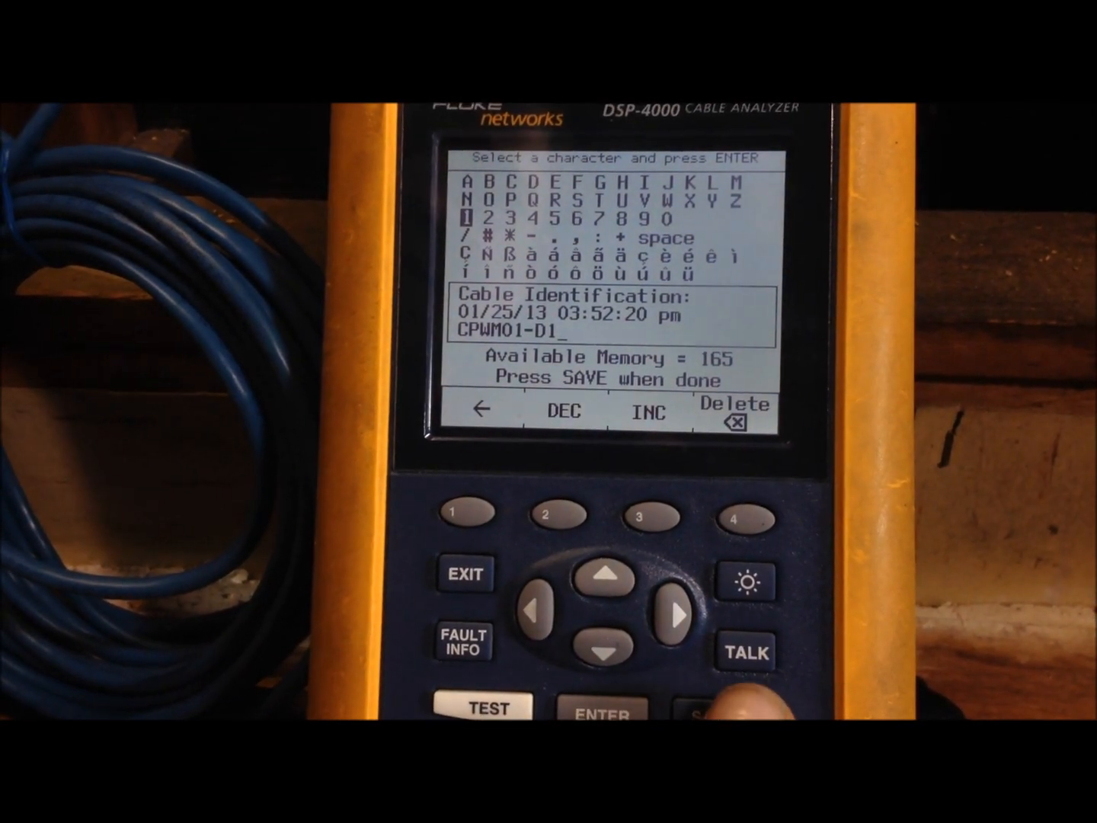
click(700, 708)
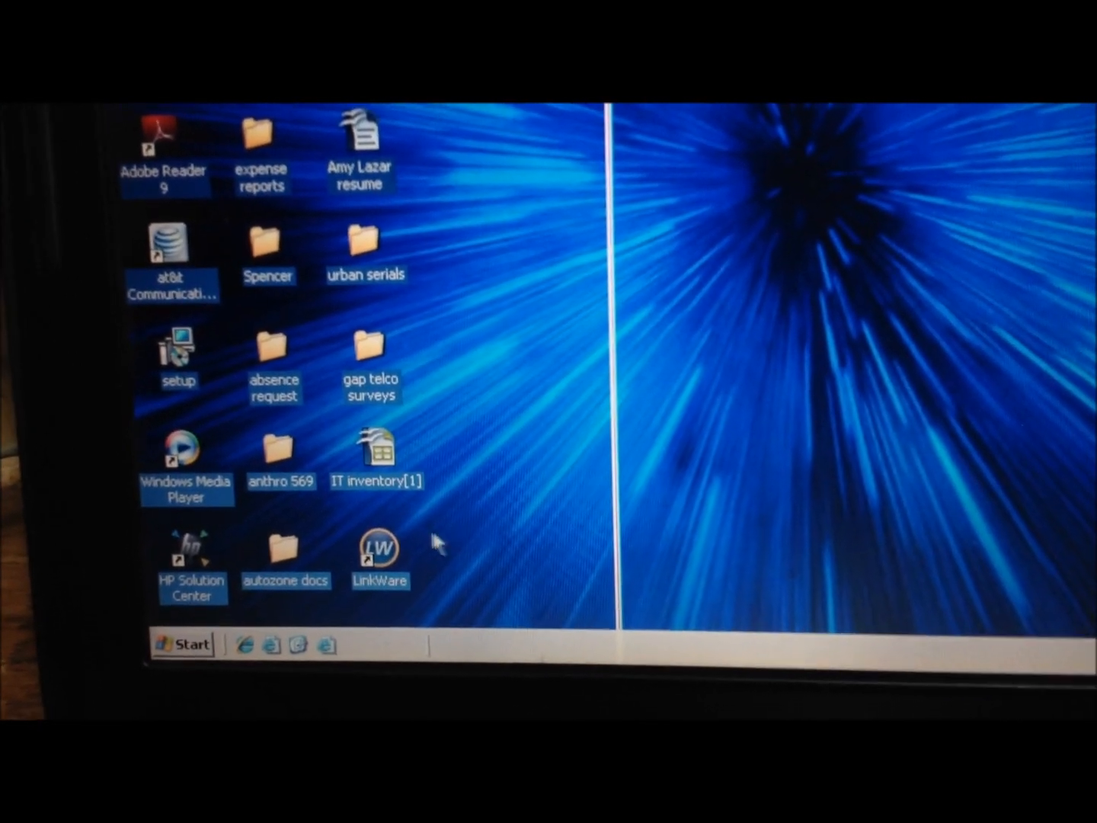
- Launch LinkWare from its desktop shortcut to get an empty Untitled1 database
double_click(380, 548)
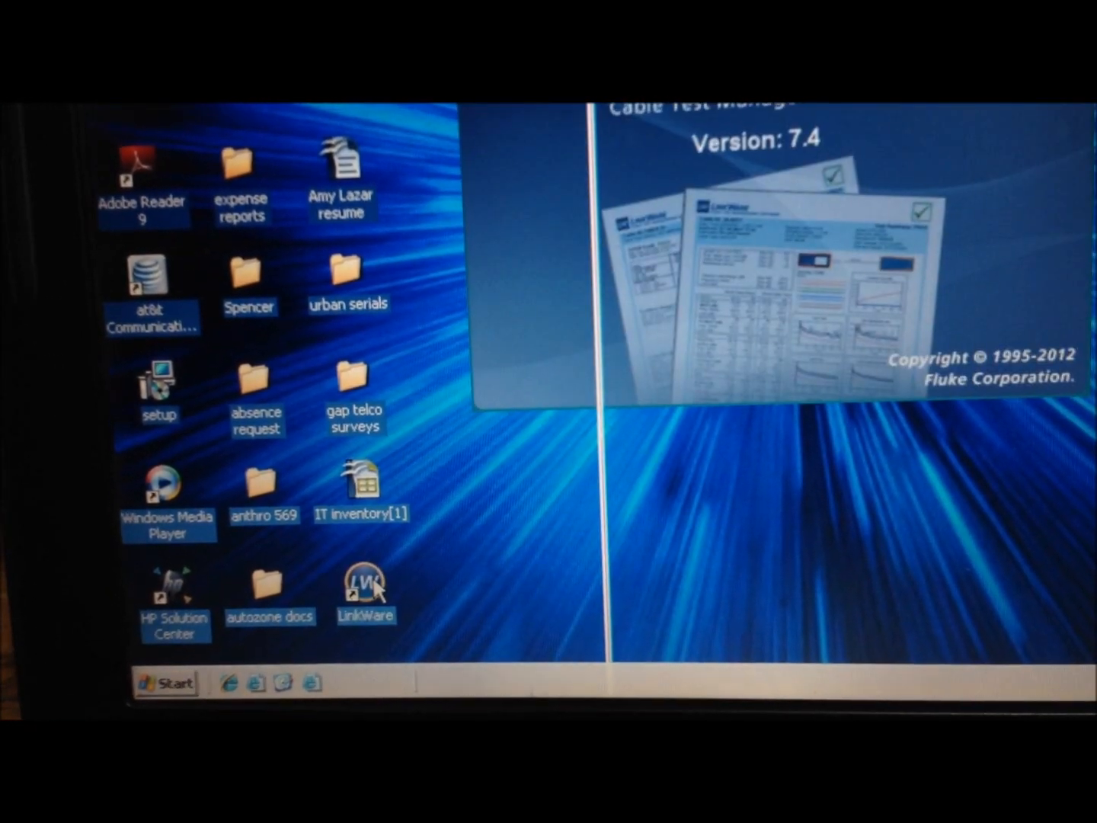
double_click(365, 582)
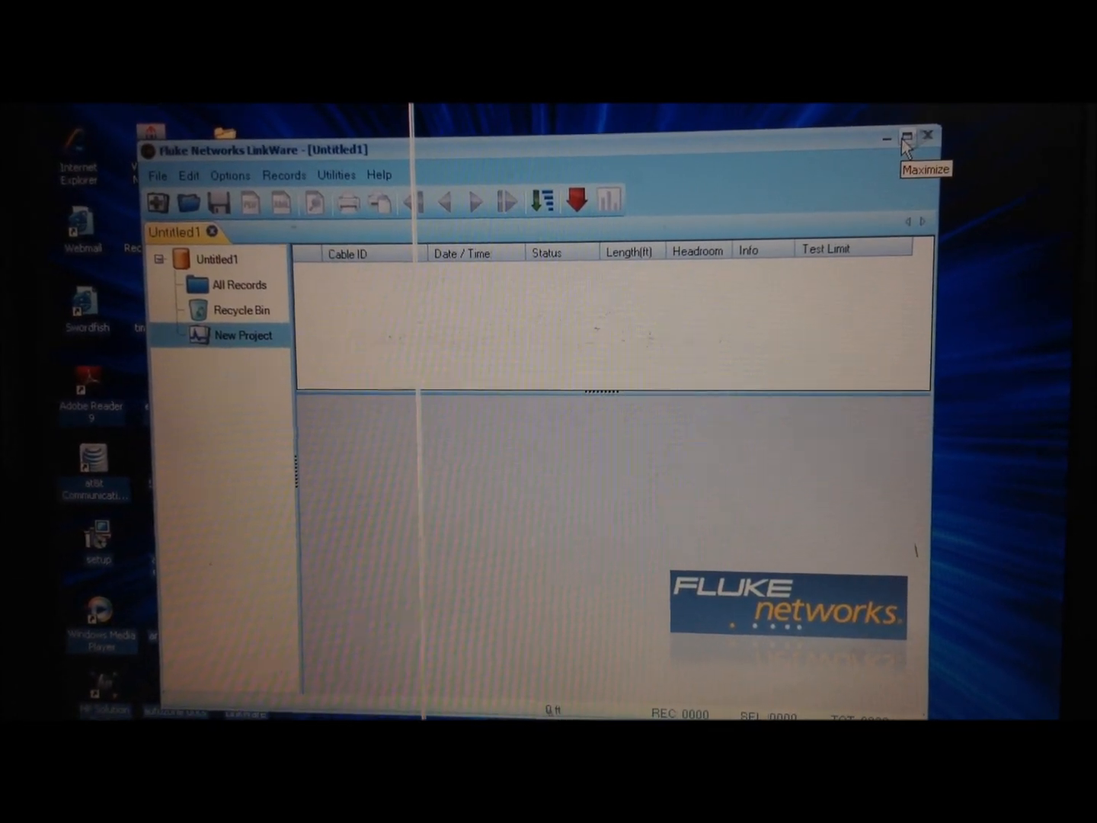
- Maximize LinkWare and start an import from the DSP-4000 tester
click(905, 137)
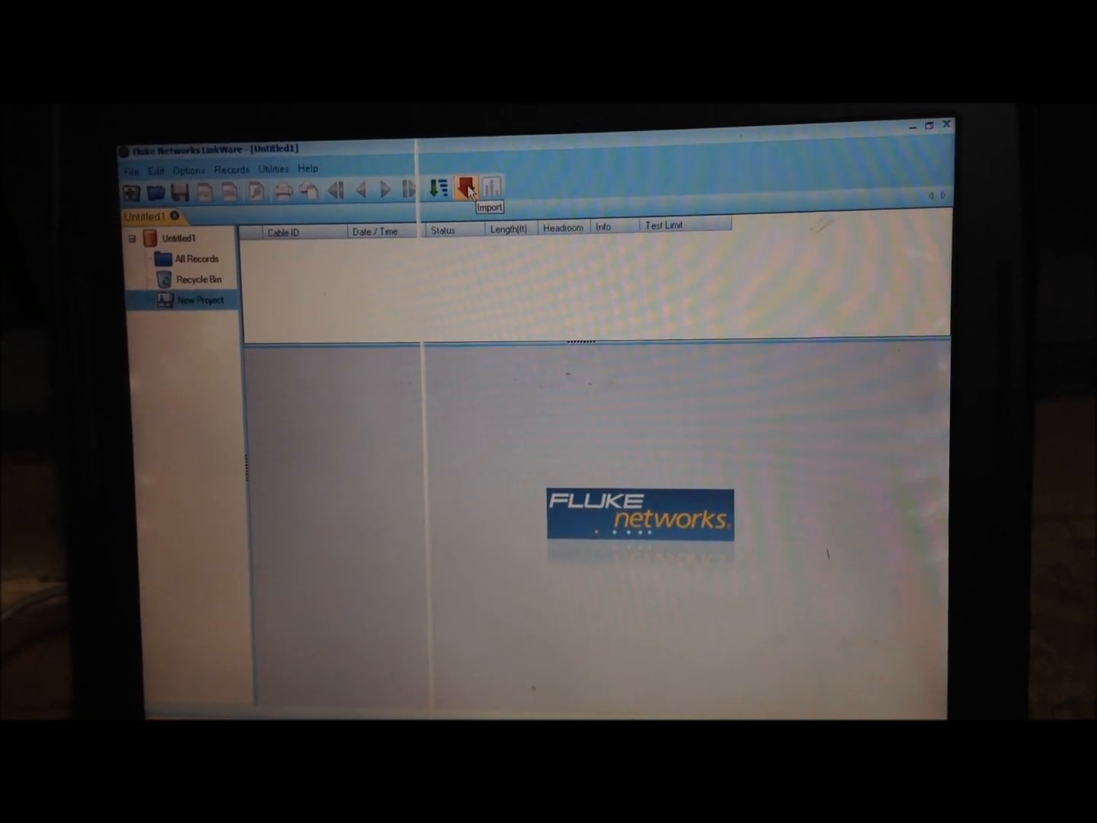
click(459, 191)
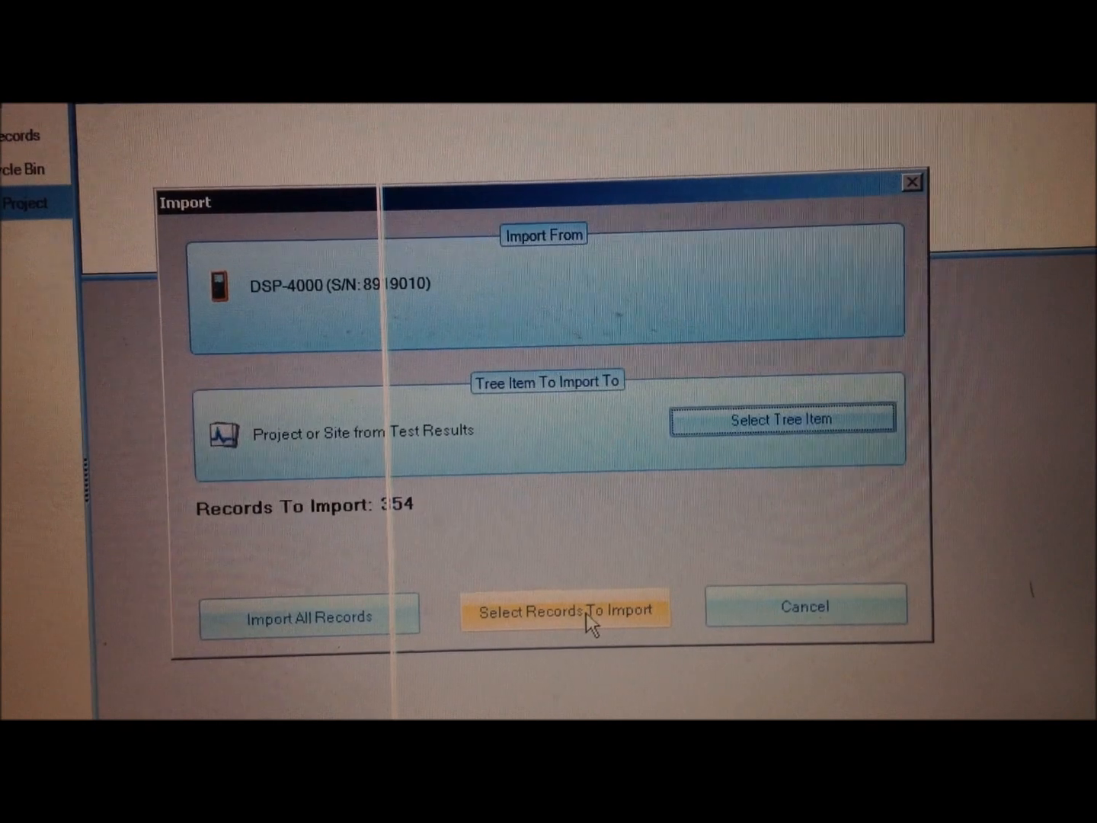
- Scroll the 354-record list and select the two CPWM01 records dated 01/25/2013
click(566, 613)
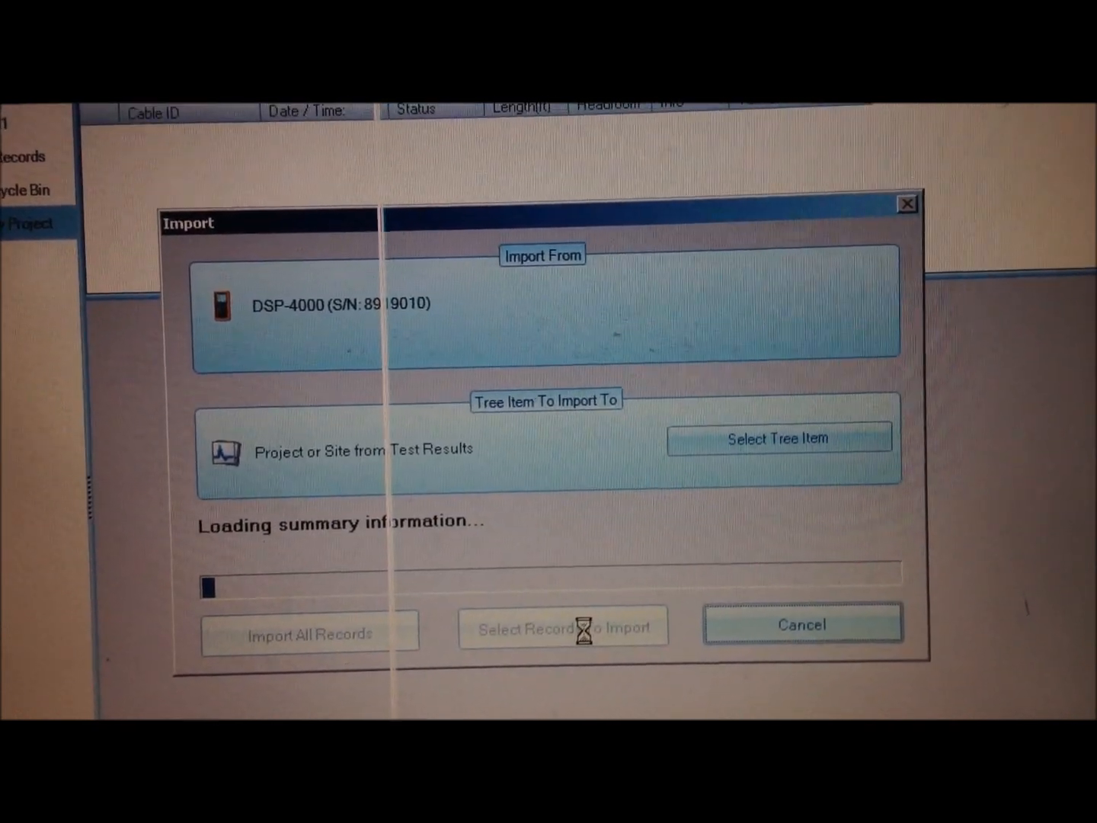
click(563, 628)
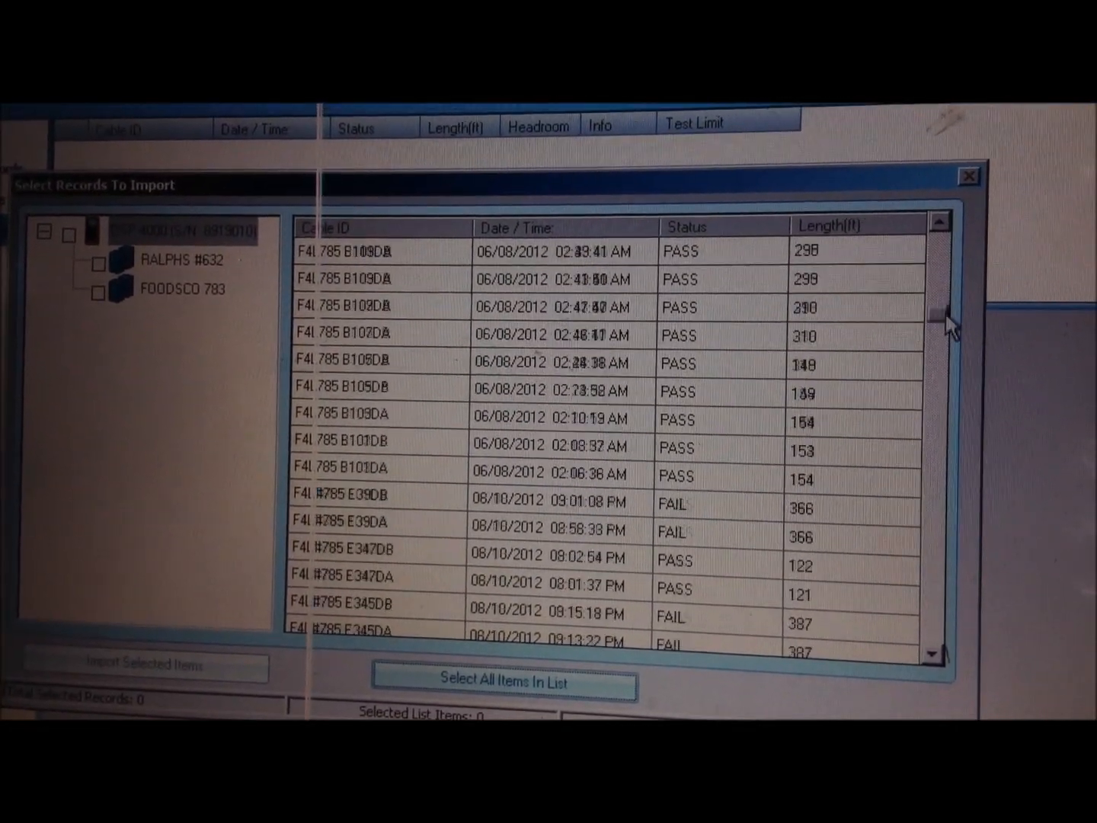
drag(945, 320, 944, 397)
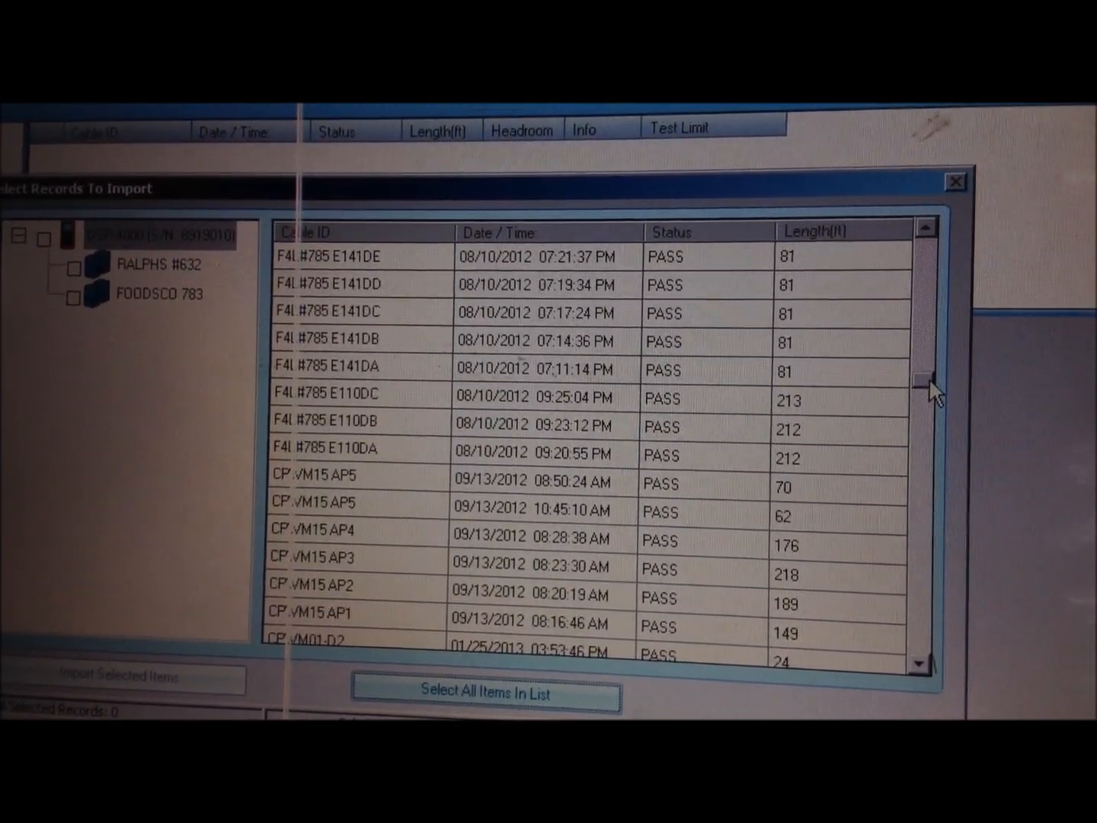
scroll(down, 3)
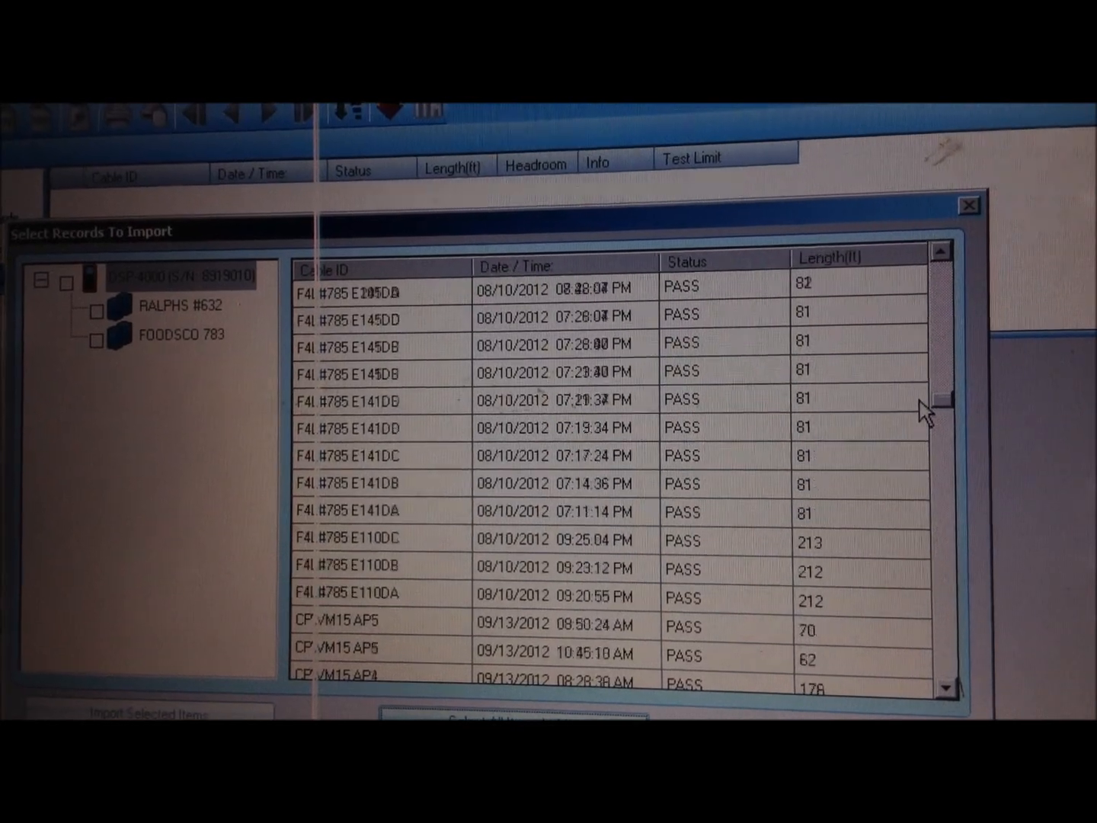
scroll(down, 3)
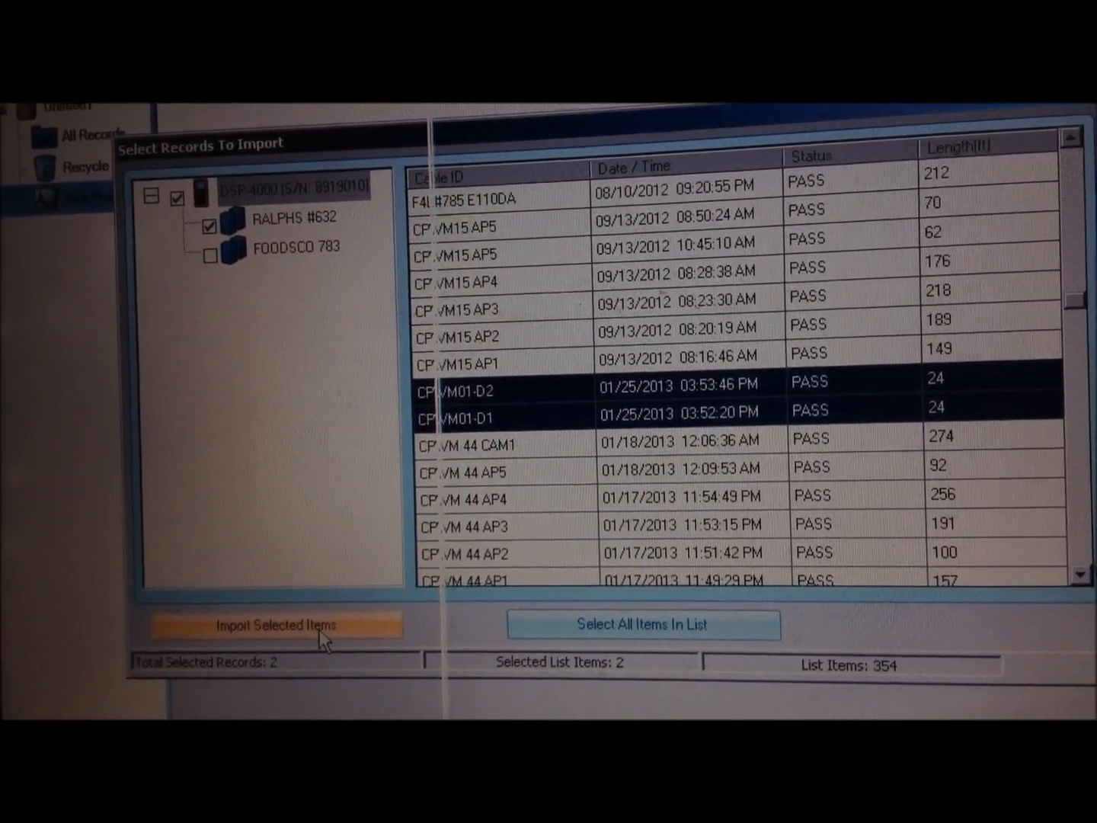
- Import the two selected records and open the new CPWM01 group in the project tree
click(272, 624)
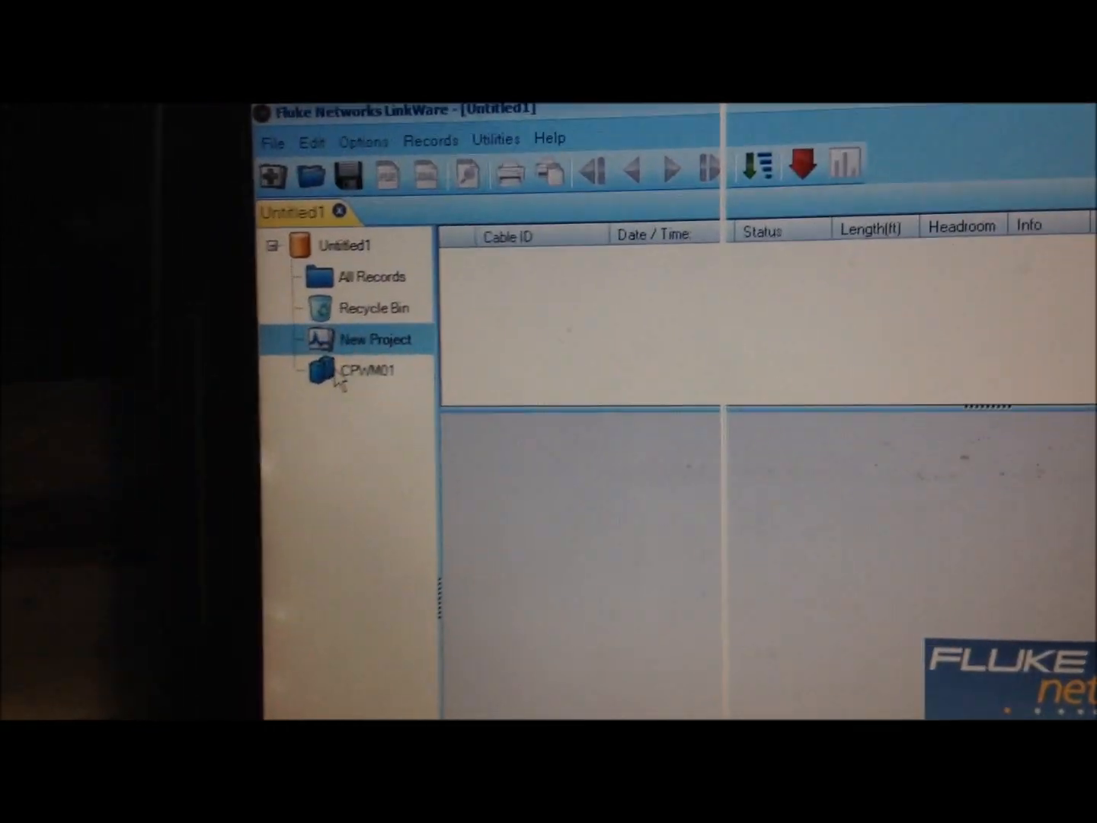
click(370, 370)
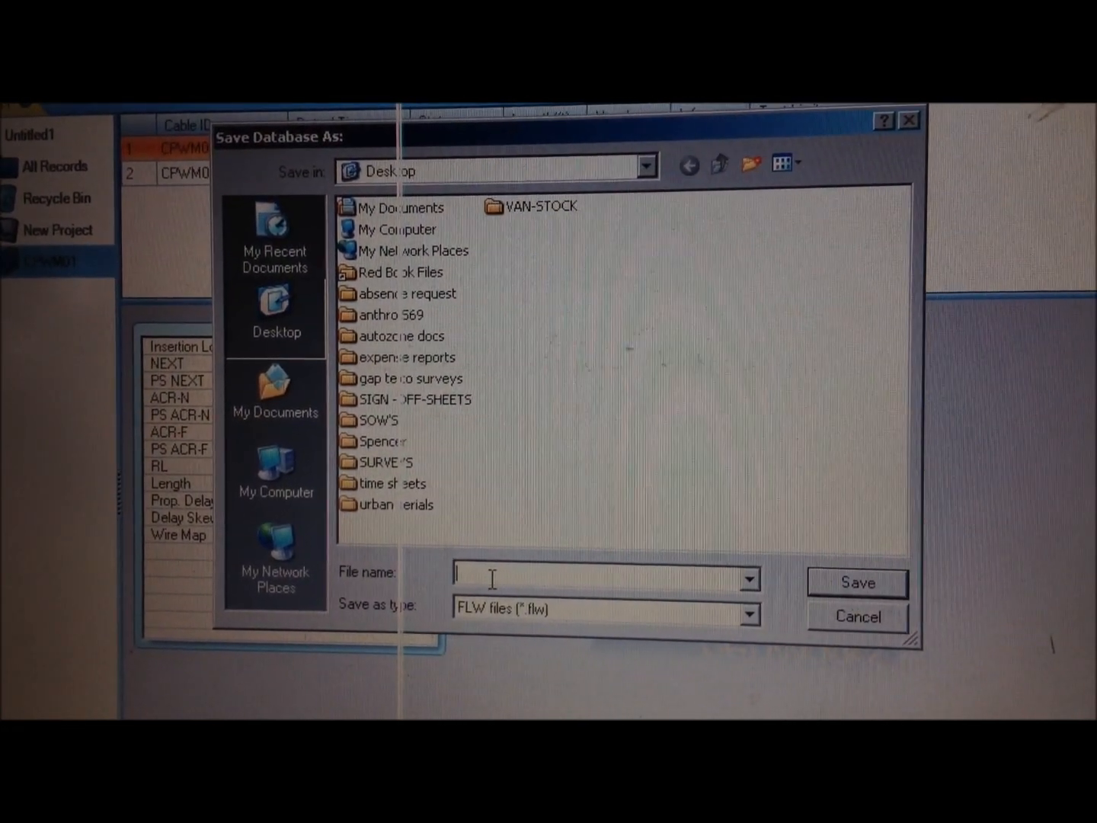
- Save the database to the desktop as cpwm01-test-results
text(cpwm01-)
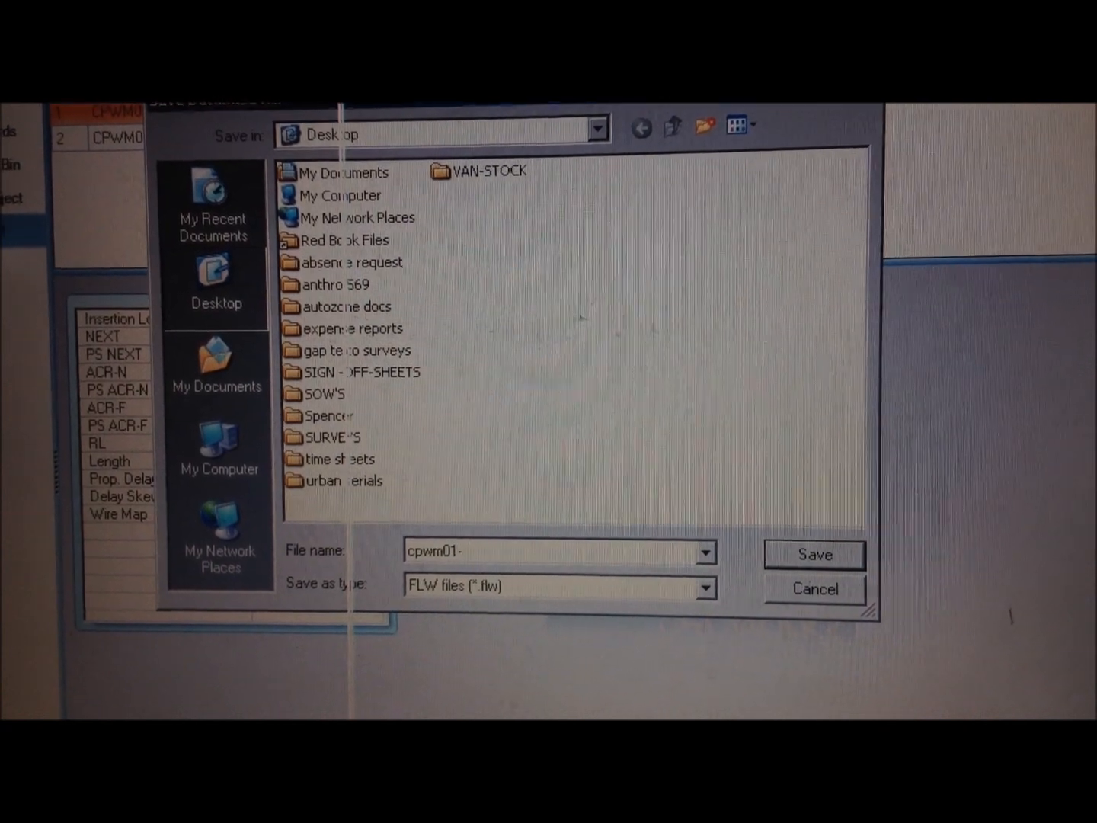
text(test-results)
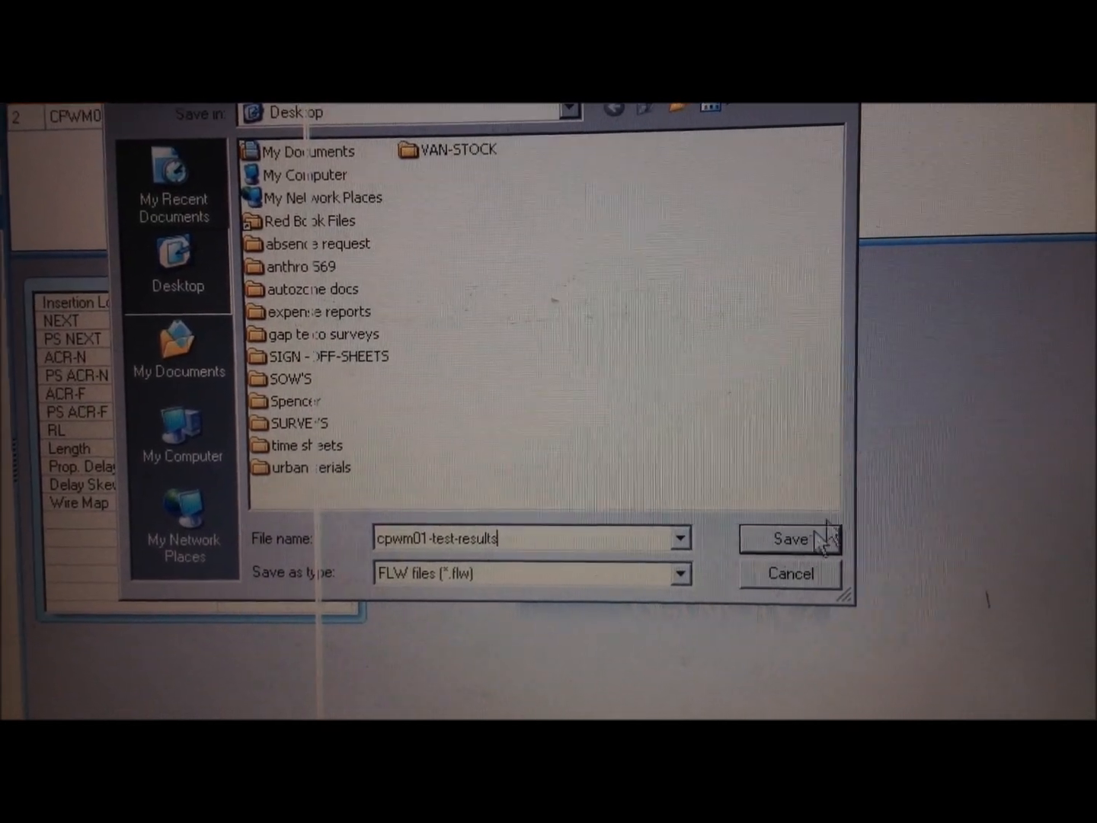
click(790, 537)
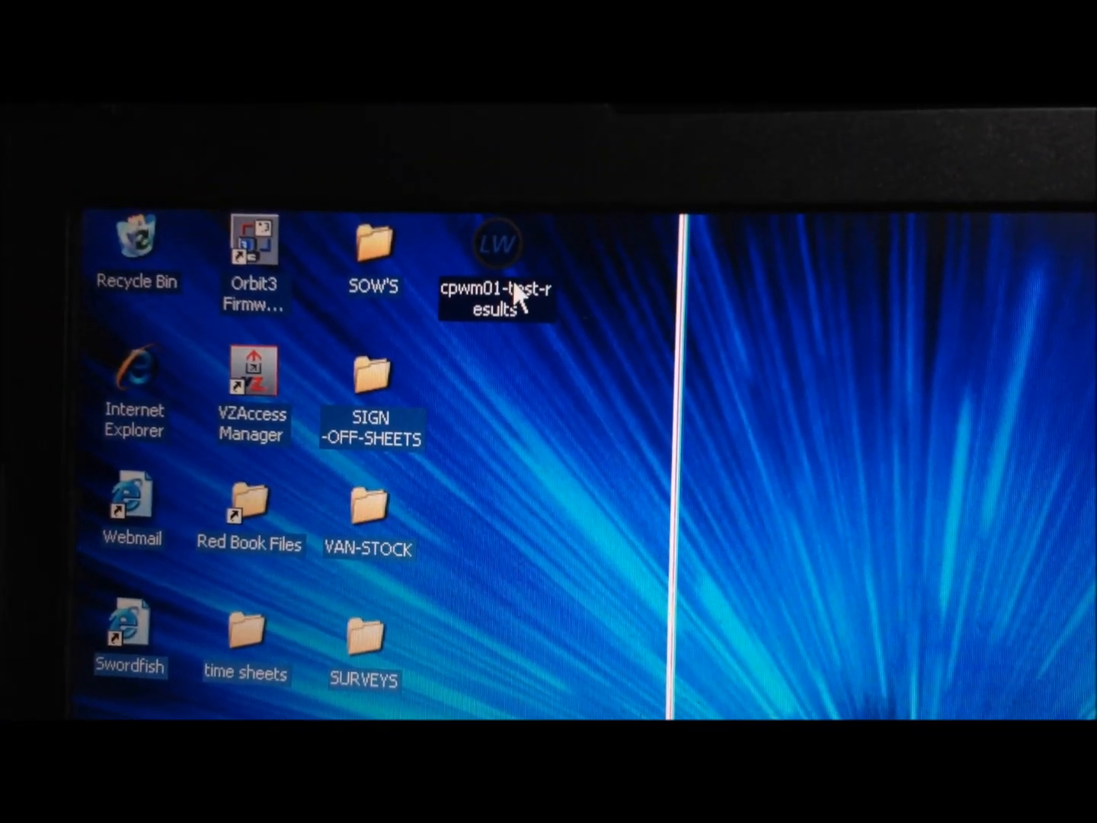
mouse_move(495, 297)
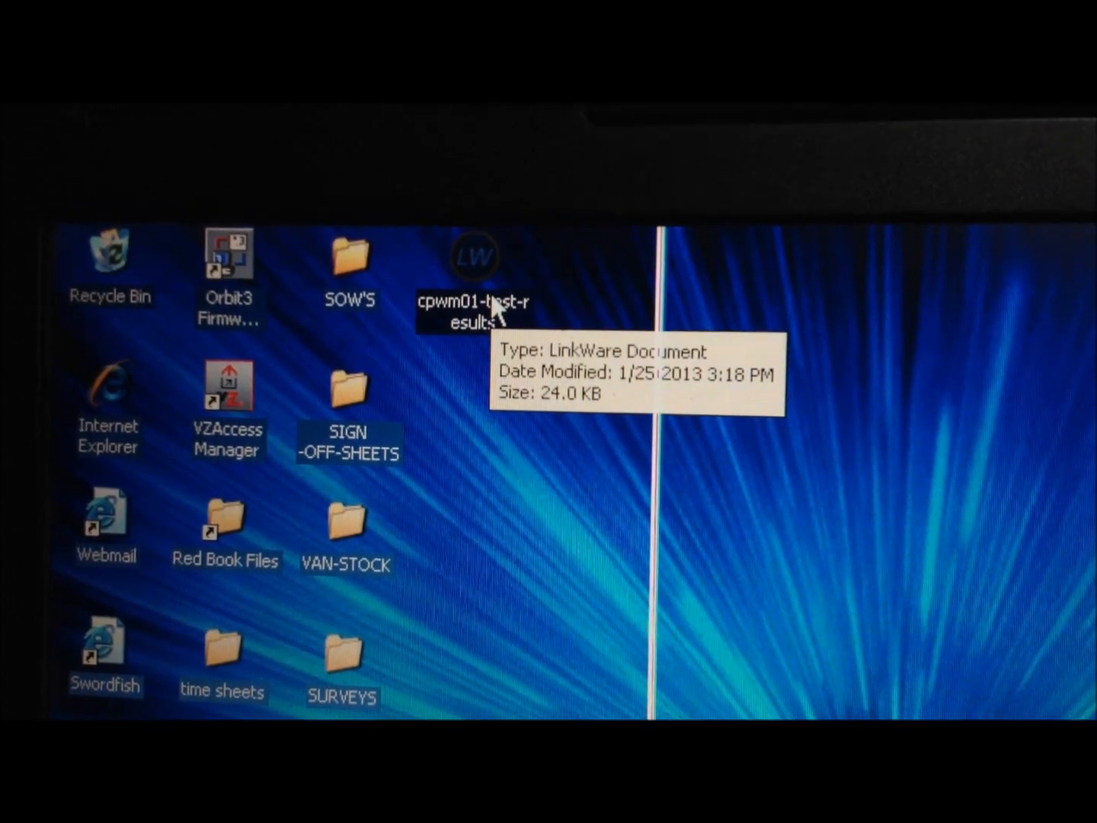